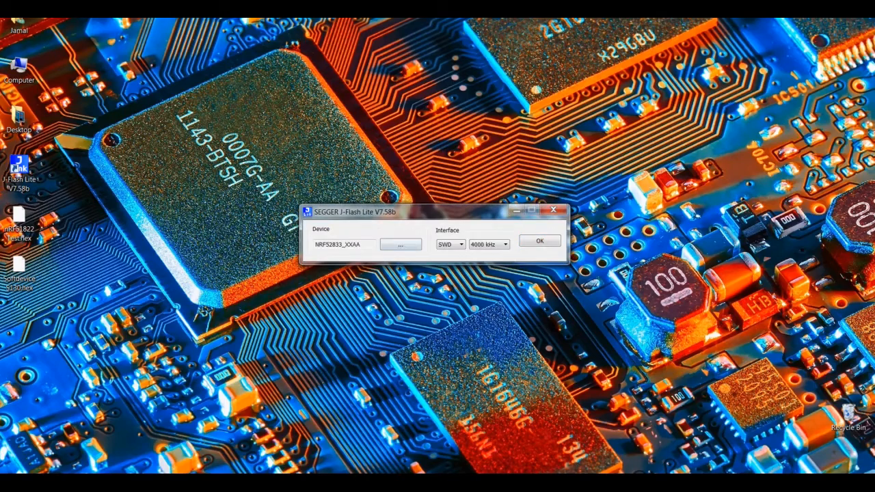
- Select nRF51822_xxAC from the device list as the flashing target
left_click(399, 244)
type("nrf51822")
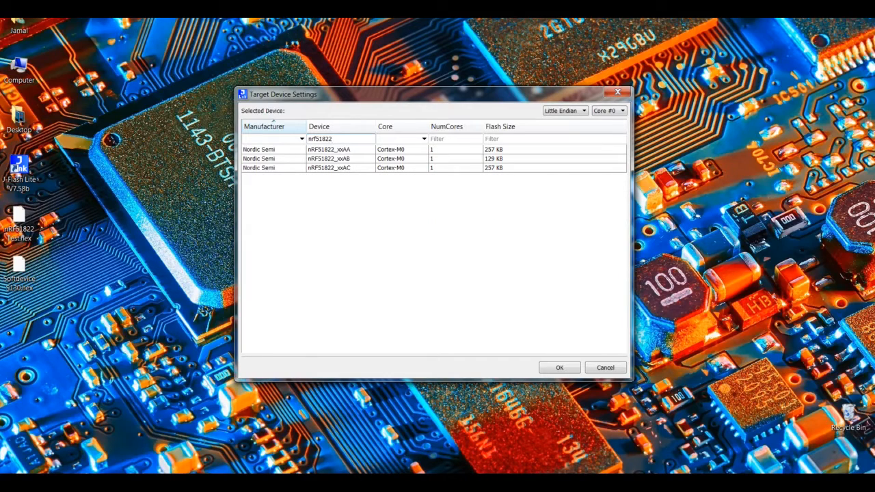
left_click(559, 367)
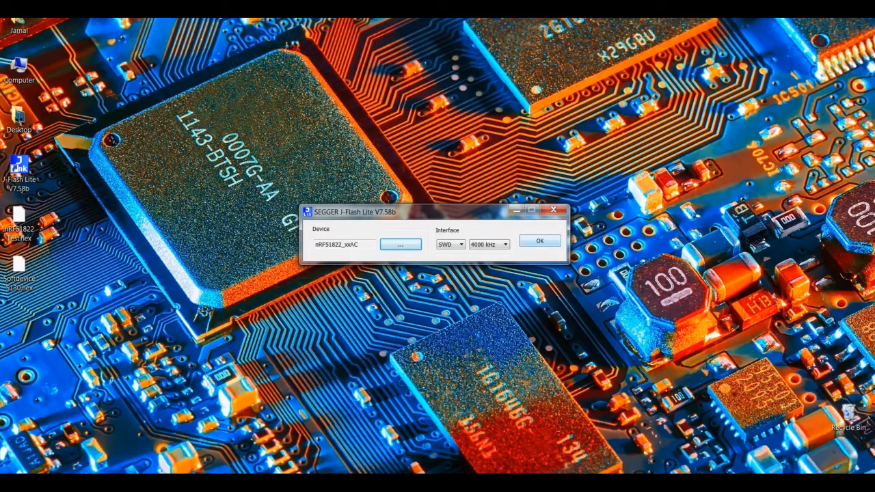
- Accept the connection settings, erase the whole chip and decline the firmware update
left_click(539, 240)
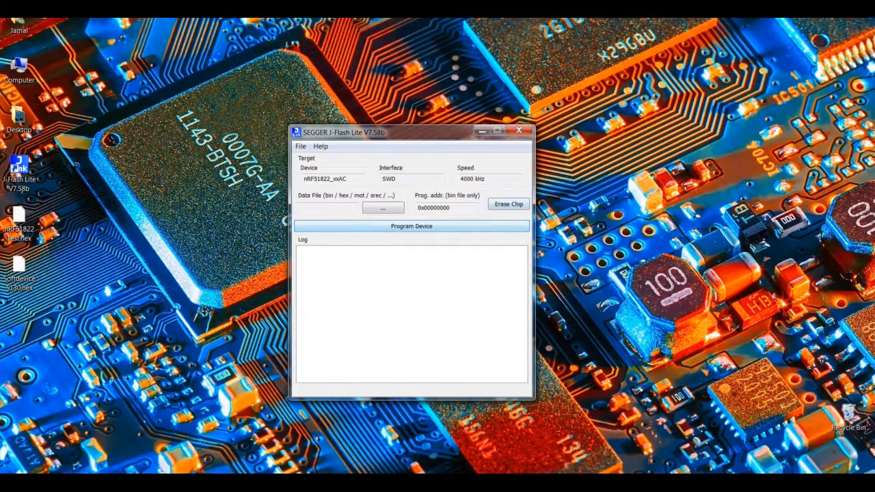
left_click(508, 203)
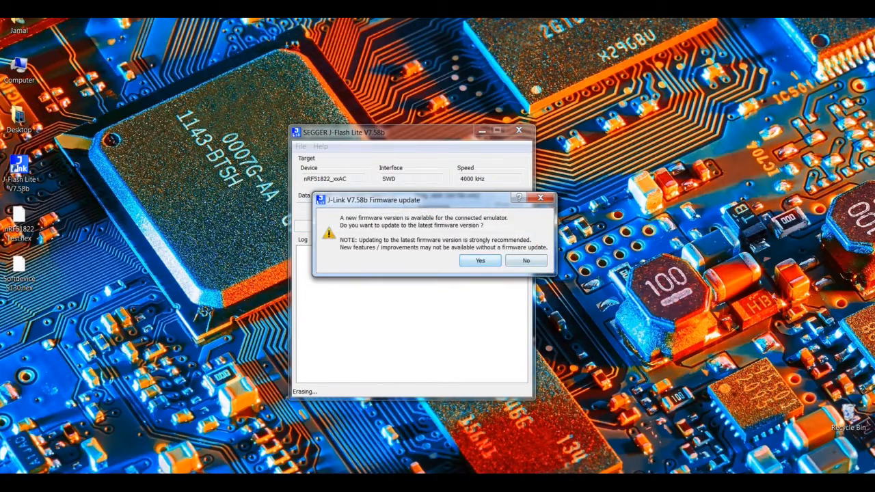
left_click(525, 259)
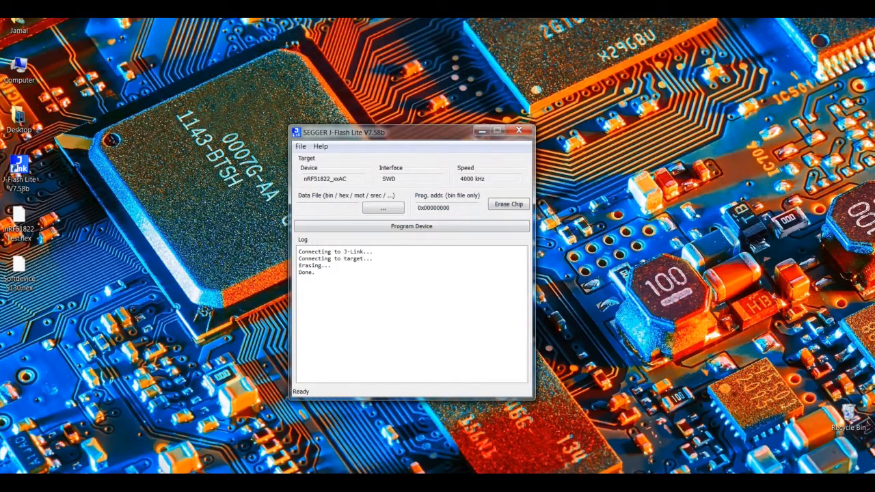
left_click(383, 208)
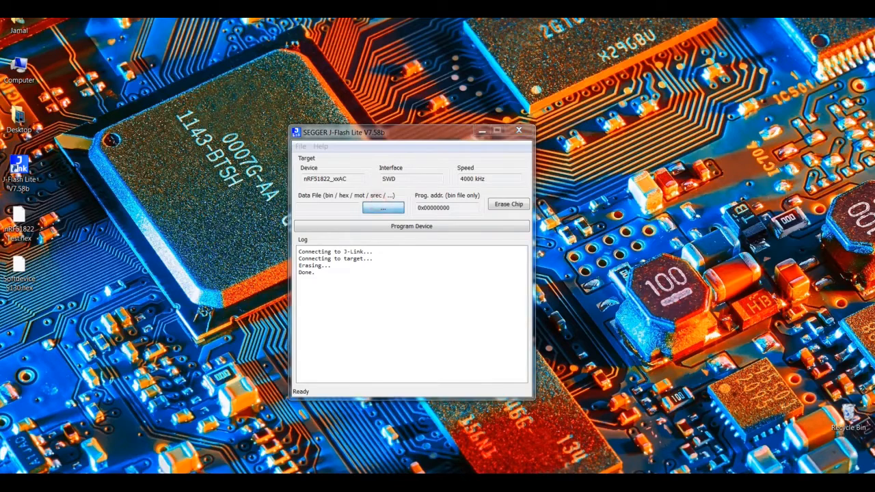
- Program Softdevice S130.hex, then select and program nRF51822 Test.hex
left_click(383, 208)
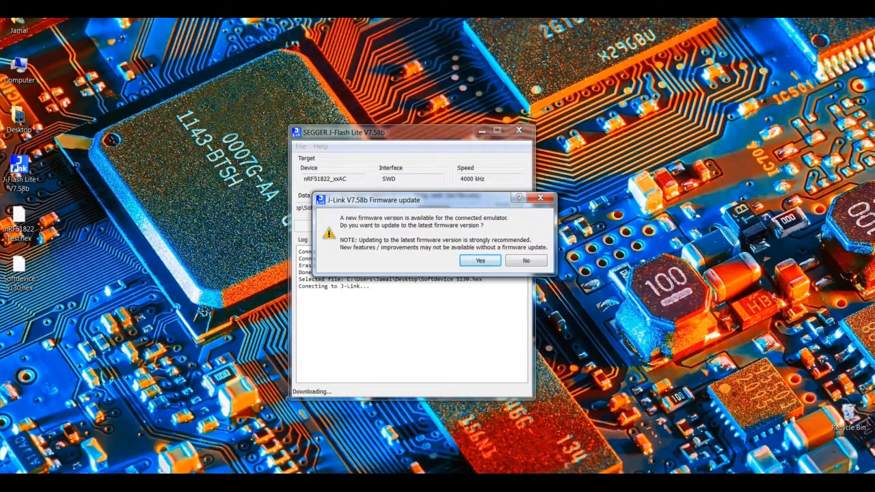
left_click(525, 260)
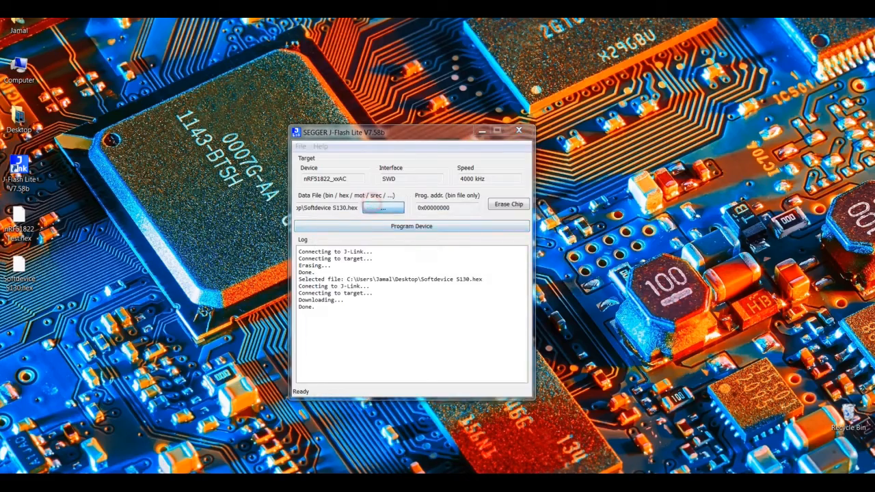
left_click(382, 208)
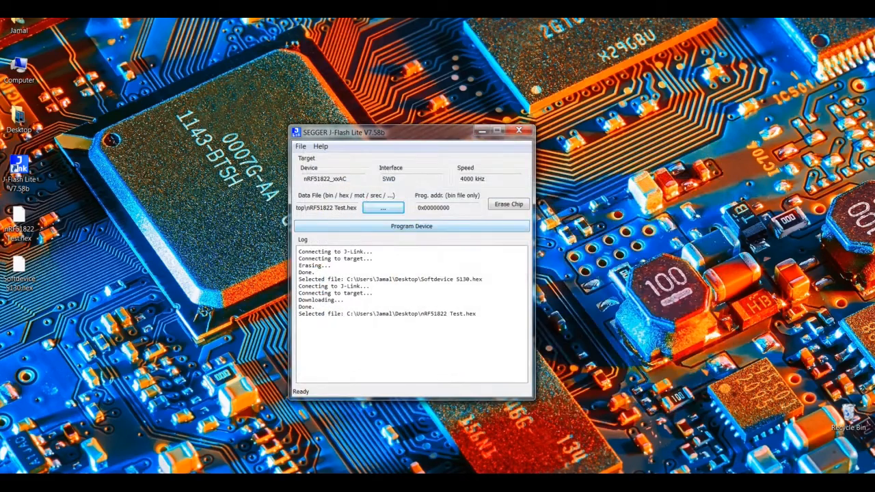
left_click(411, 226)
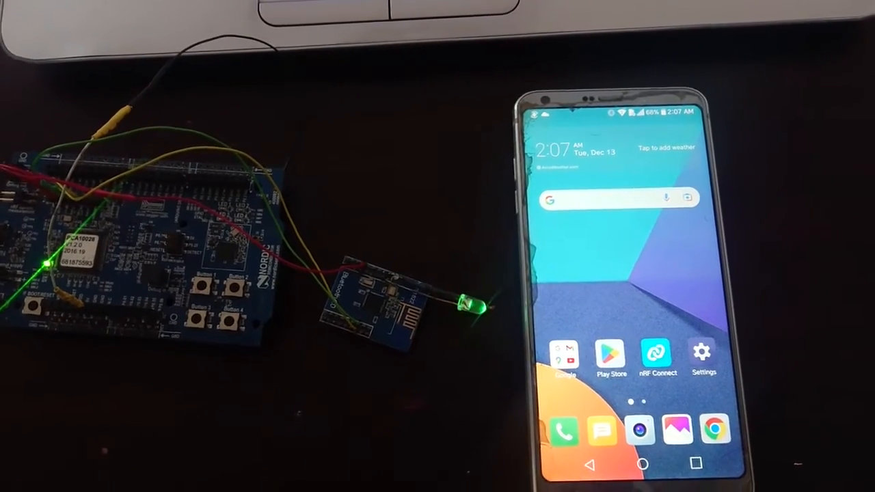
- Connect to the itsJamal board in nRF Connect and expand its Nordic UART Service
left_click(657, 355)
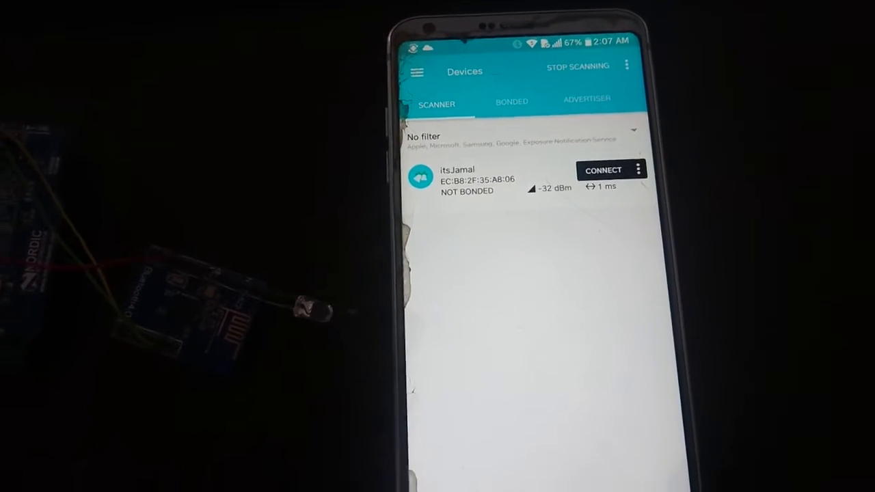
left_click(603, 169)
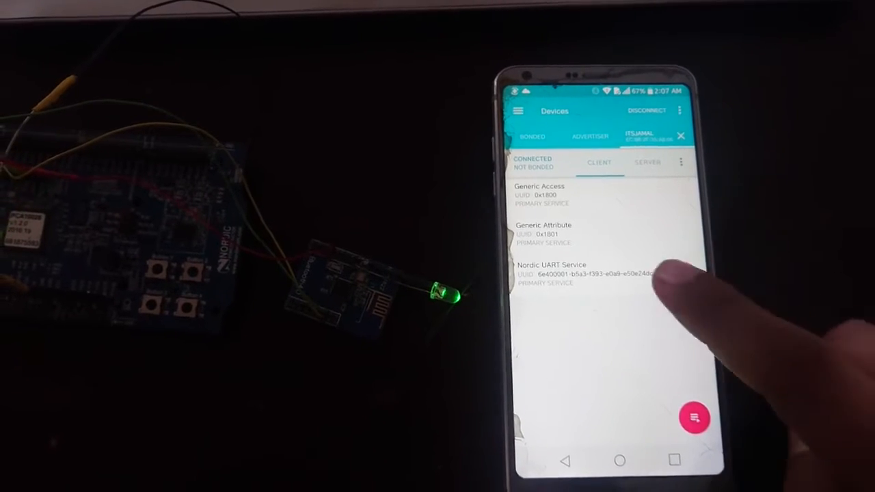
left_click(549, 265)
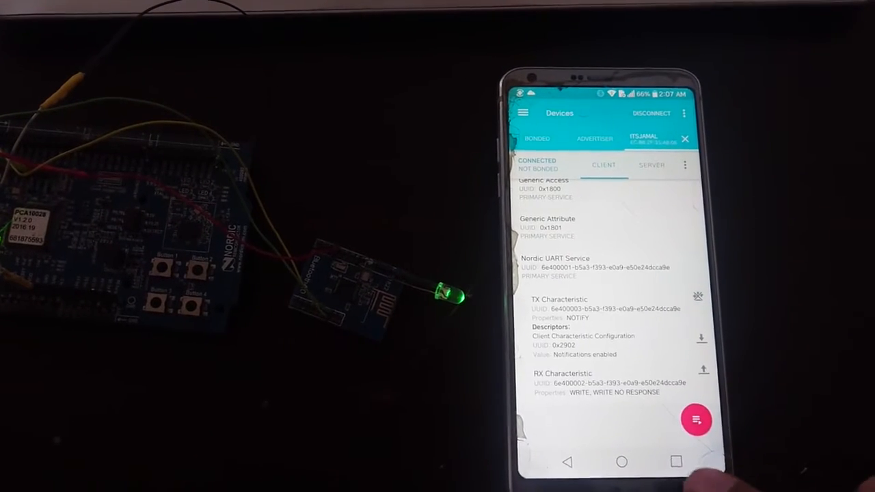